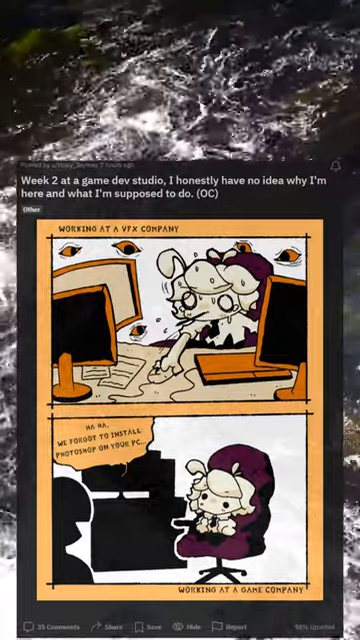
scroll(up, 3)
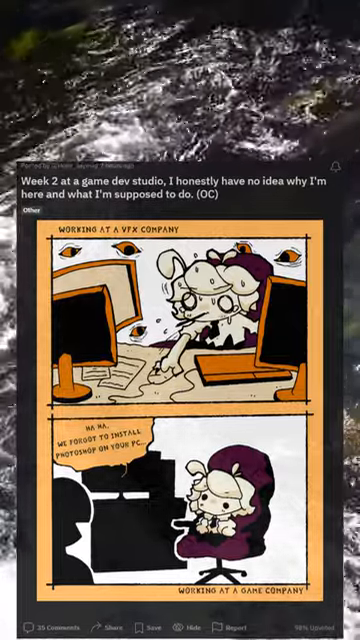